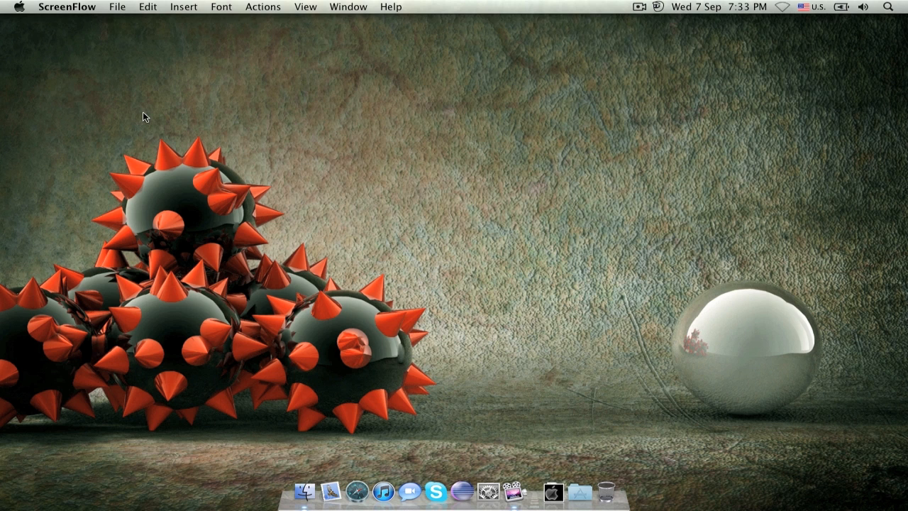
Step: Launch TextEdit from Spotlight search
{"action": "key", "text": "cmd+space"}
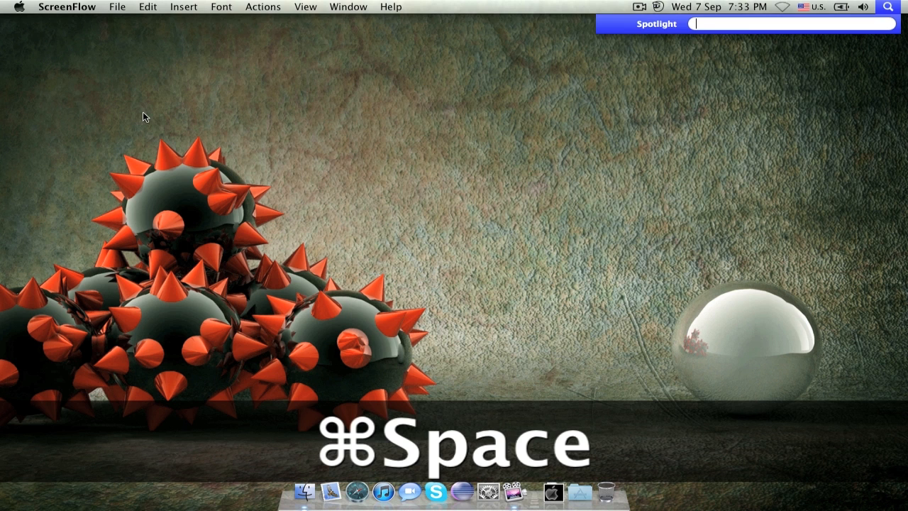
{"action": "type", "text": "t"}
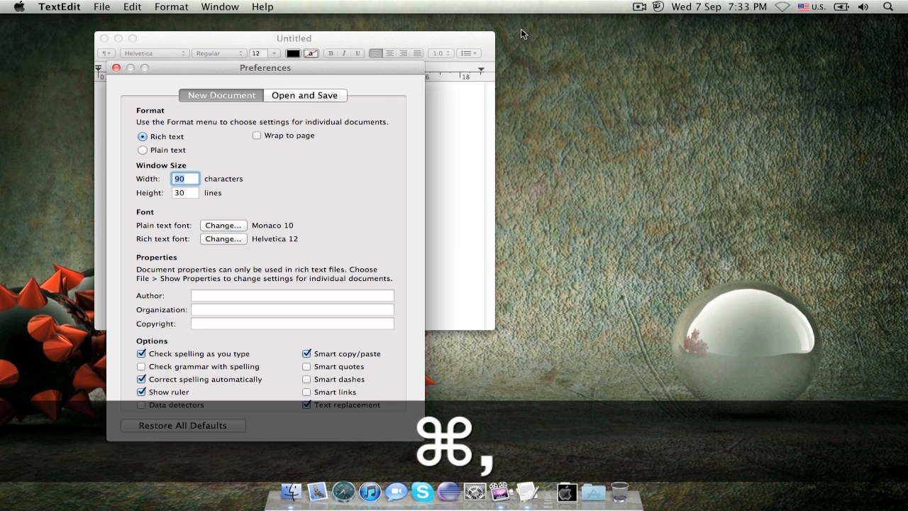
Step: Set the New Document format preference to Plain text
{"action": "left_click_drag", "start_coordinate": [265, 68], "coordinate": [473, 48]}
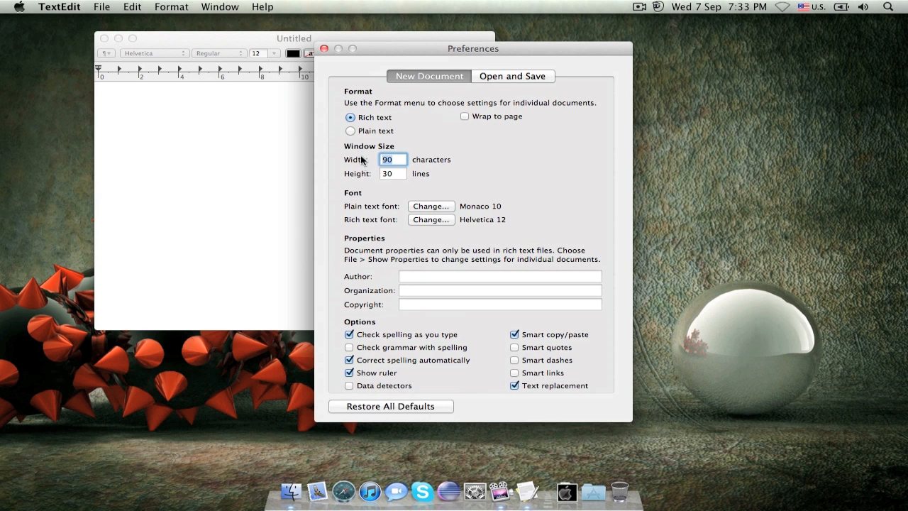
{"action": "mouse_move", "coordinate": [375, 139]}
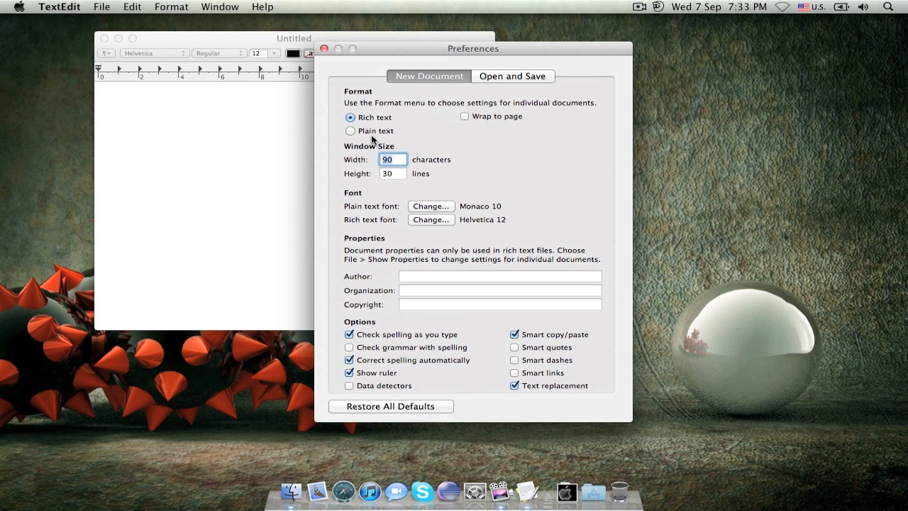
{"action": "left_click", "coordinate": [325, 48]}
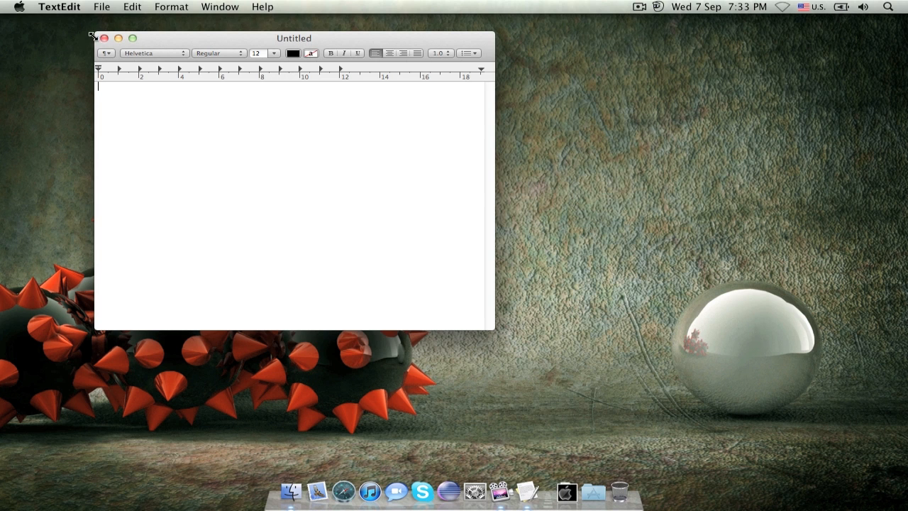
Step: Discard the untitled rich-text document without saving and start a blank plain-text one
{"action": "key", "text": "cmd+w"}
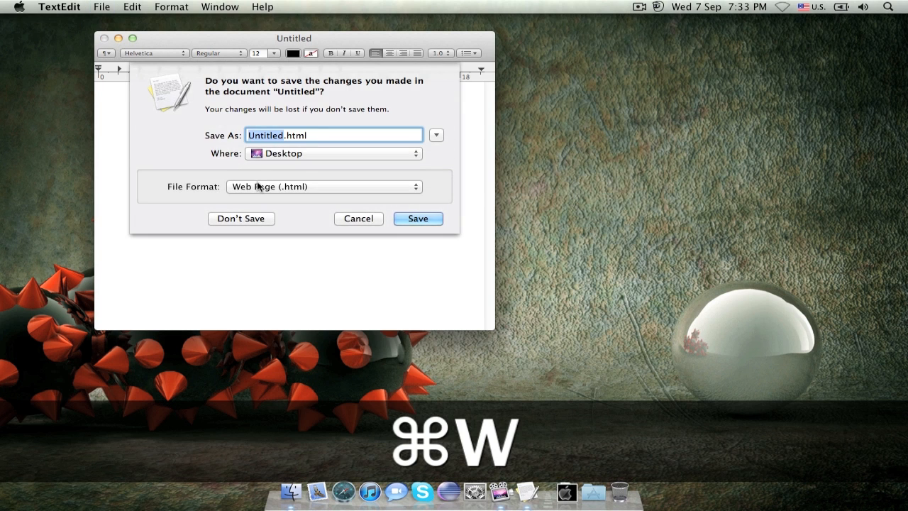
{"action": "left_click", "coordinate": [241, 218]}
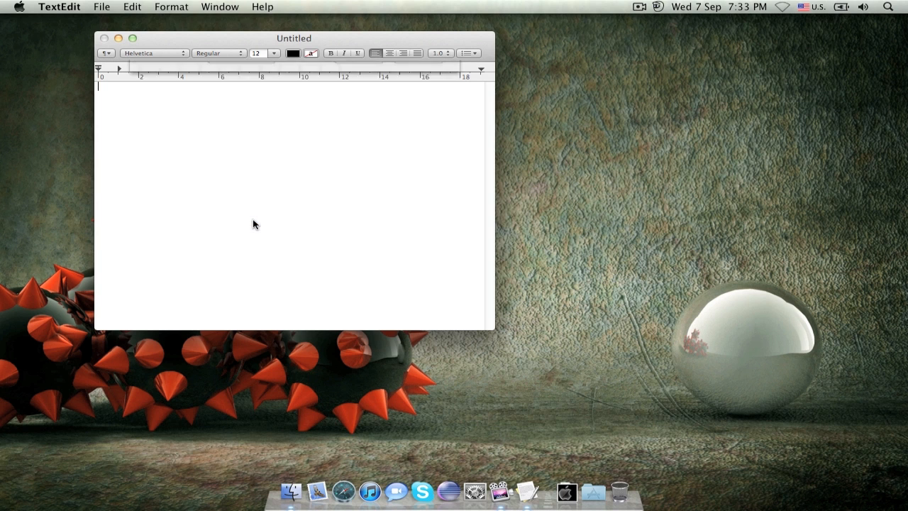
{"action": "key", "text": "cmd+n"}
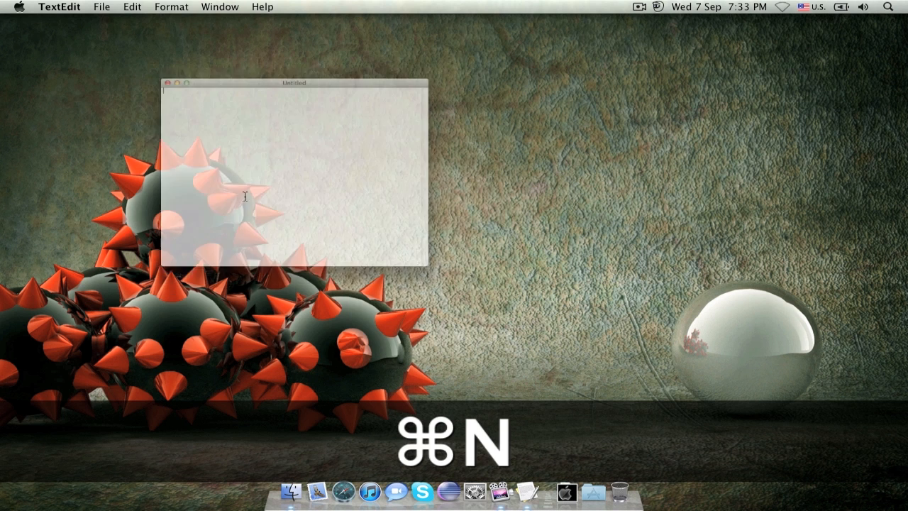
{"action": "key", "text": "cmd+n"}
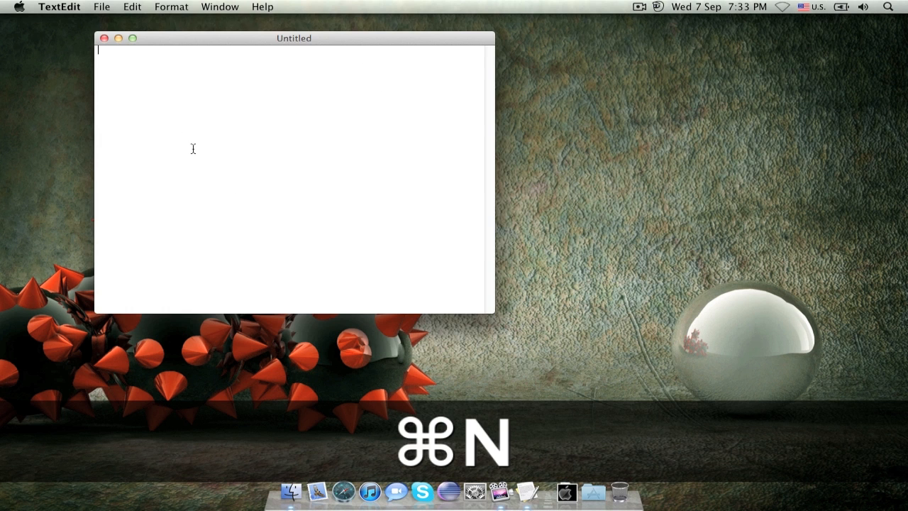
Step: Write the html, head, title and body markup titled 'This is a html file'
{"action": "type", "text": "h"}
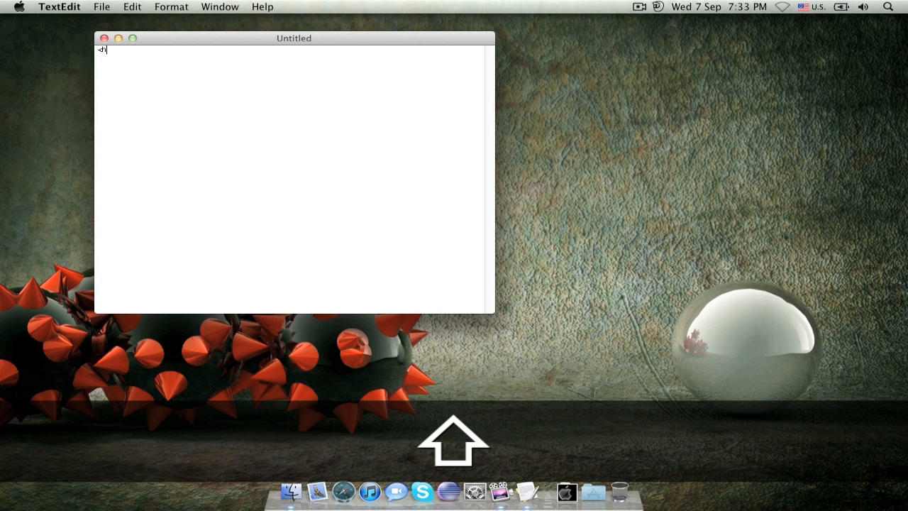
{"action": "type", "text": "tml>"}
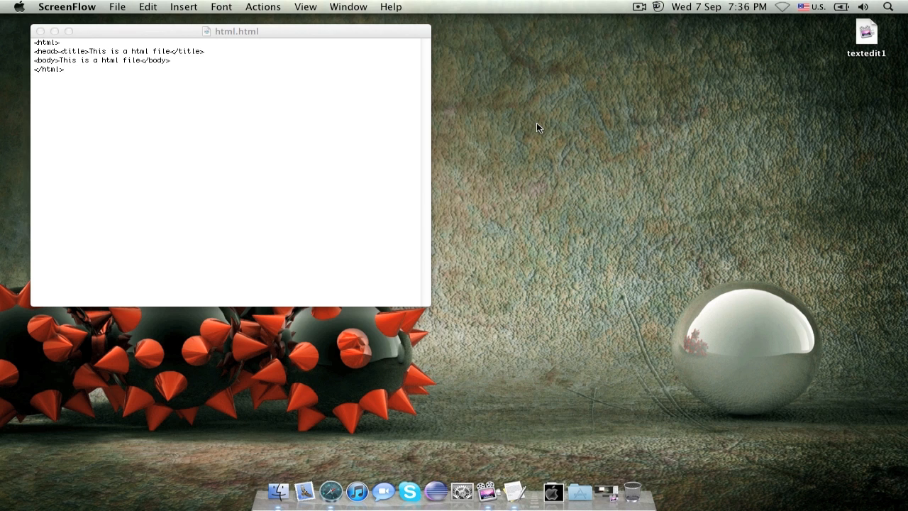
{"action": "mouse_move", "coordinate": [295, 142]}
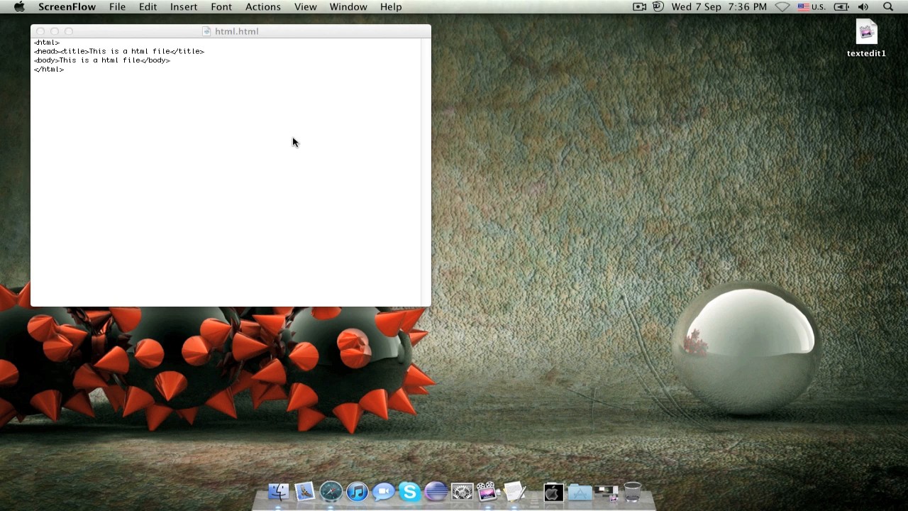
{"action": "mouse_move", "coordinate": [369, 155]}
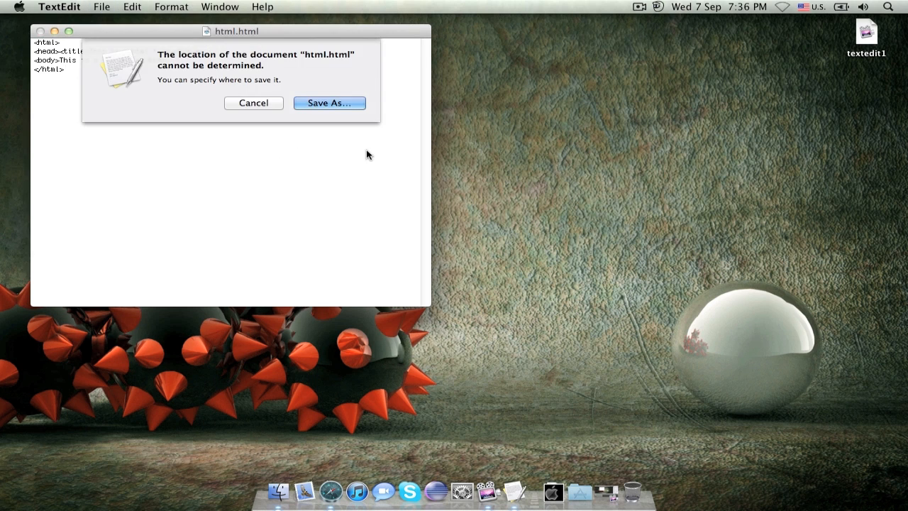
Step: Save as html.html on the Desktop keeping the .html extension, then view it in Safari
{"action": "left_click", "coordinate": [252, 102]}
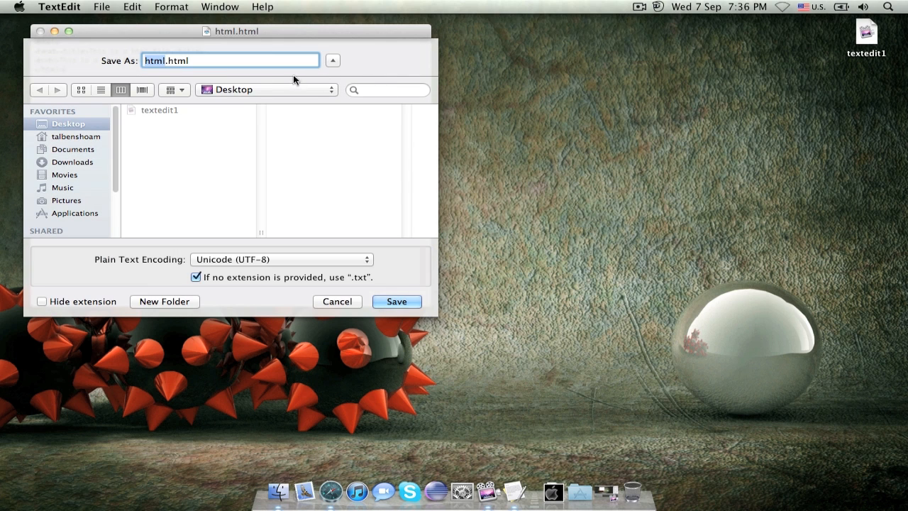
{"action": "mouse_move", "coordinate": [200, 68]}
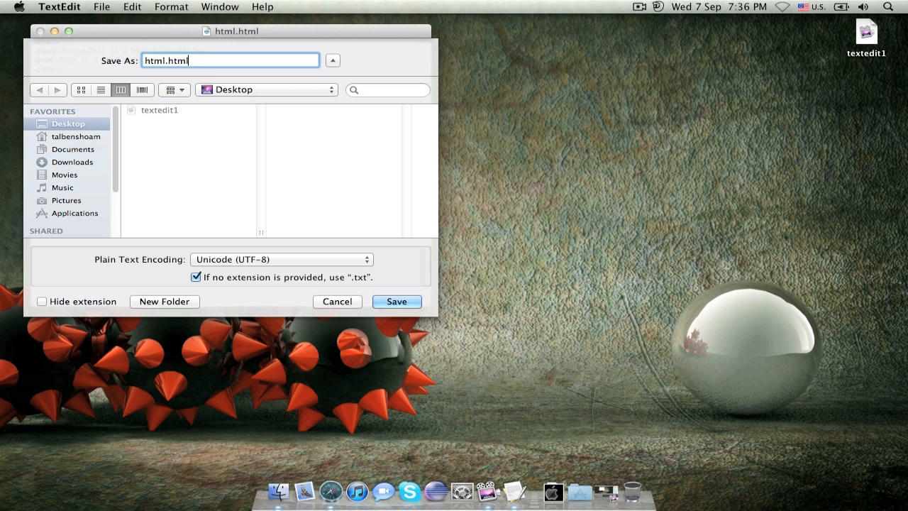
{"action": "left_click", "coordinate": [398, 301]}
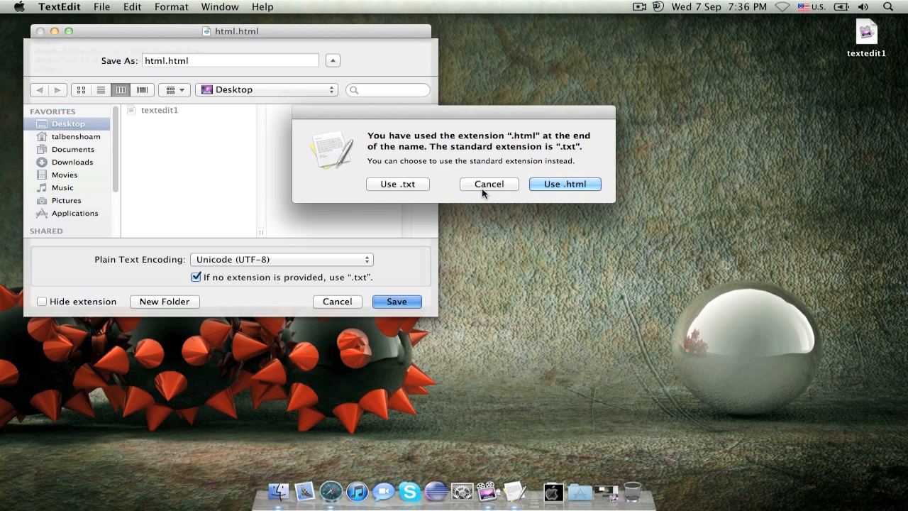
{"action": "left_click", "coordinate": [565, 184]}
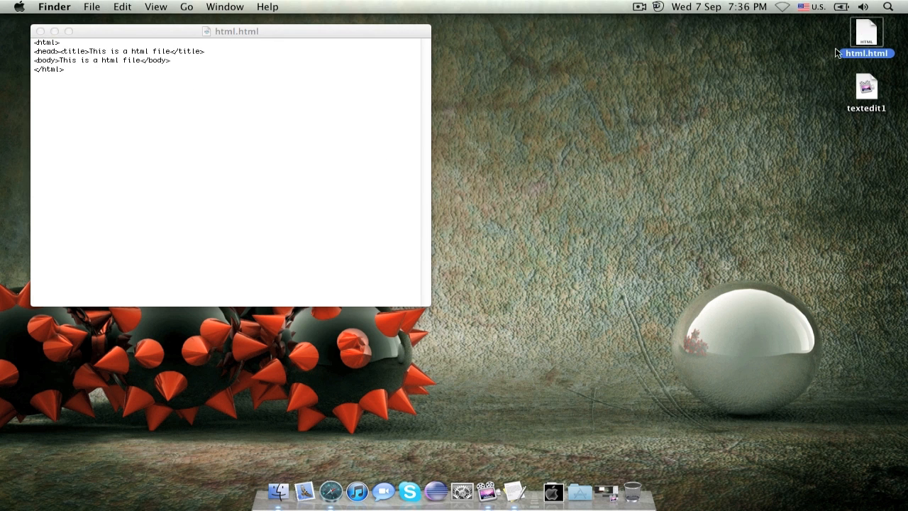
{"action": "double_click", "coordinate": [866, 31]}
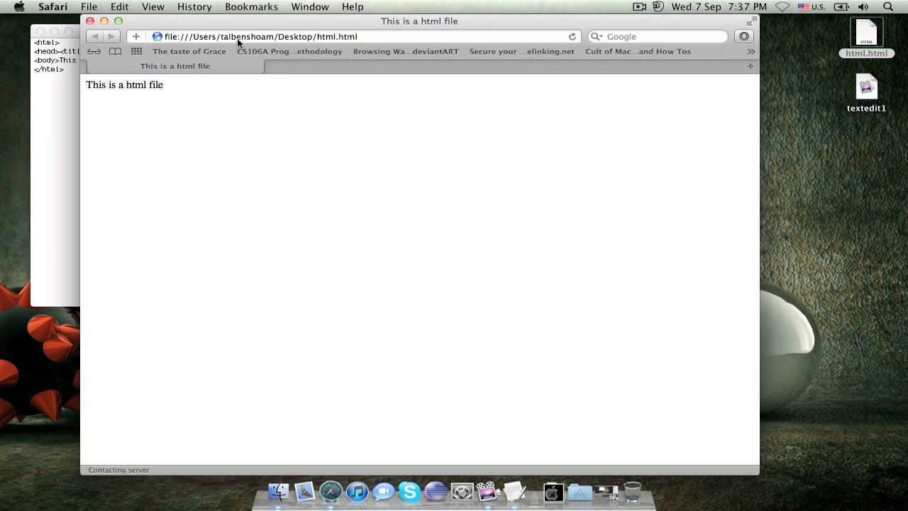